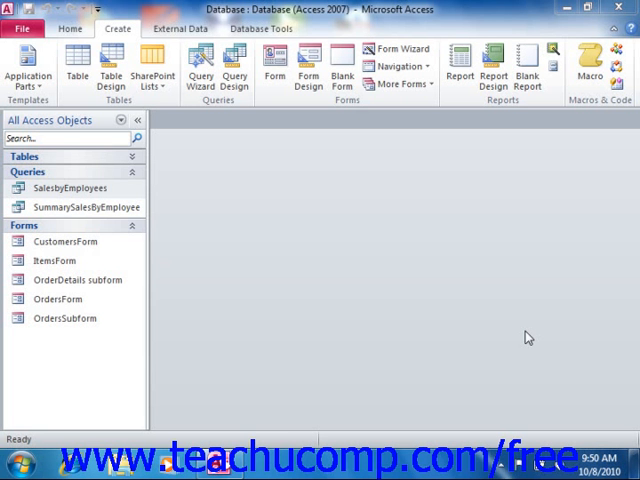
pyautogui.moveTo(520, 335)
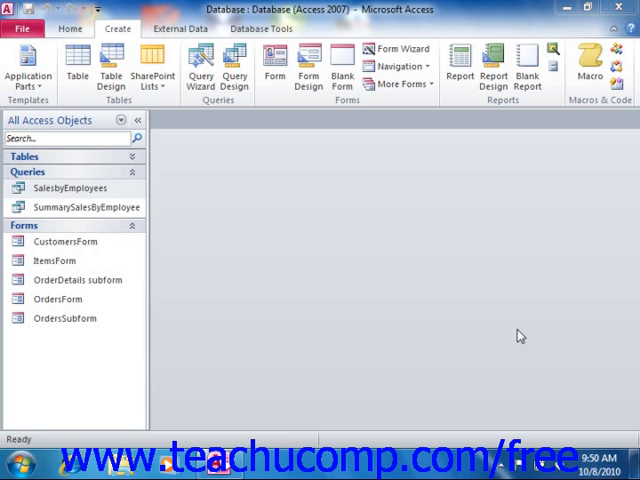
pyautogui.moveTo(514, 331)
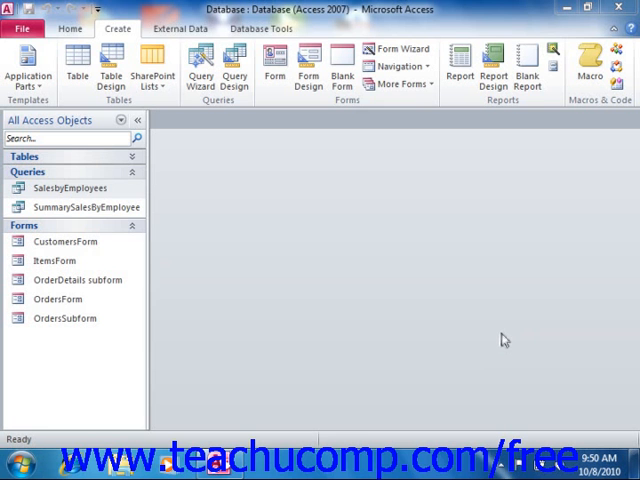
pyautogui.moveTo(536, 108)
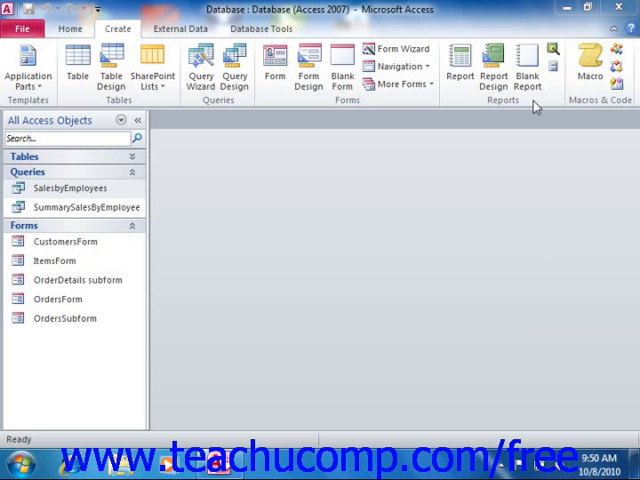
pyautogui.moveTo(513, 106)
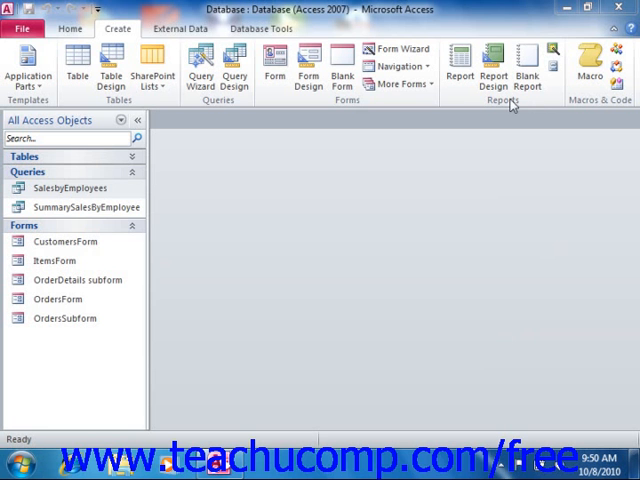
# - Launch the Report Wizard on the SalesbyEmployees query
pyautogui.click(71, 188)
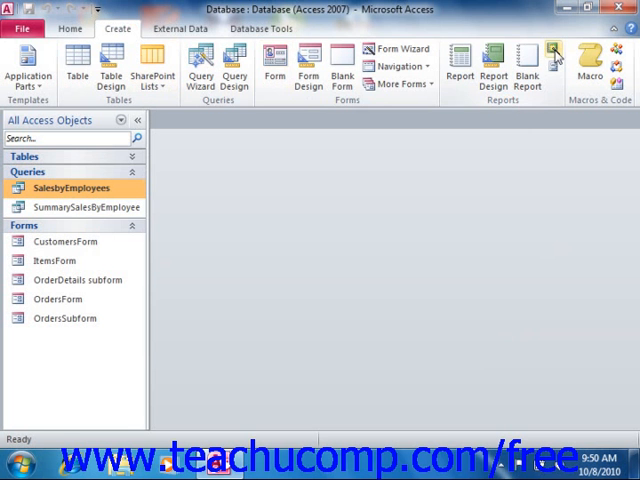
pyautogui.click(491, 65)
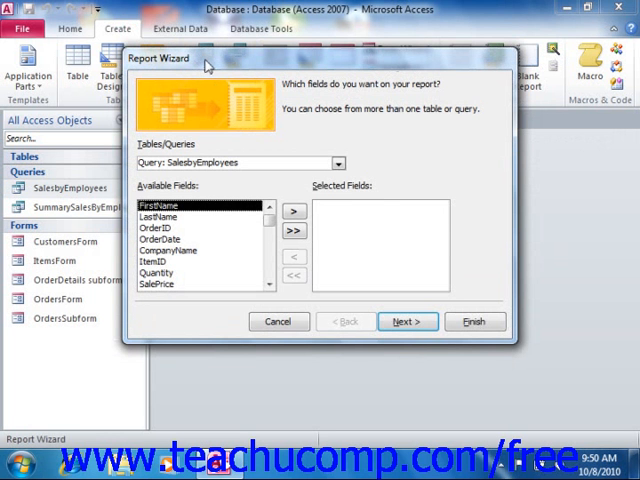
pyautogui.moveTo(196, 139)
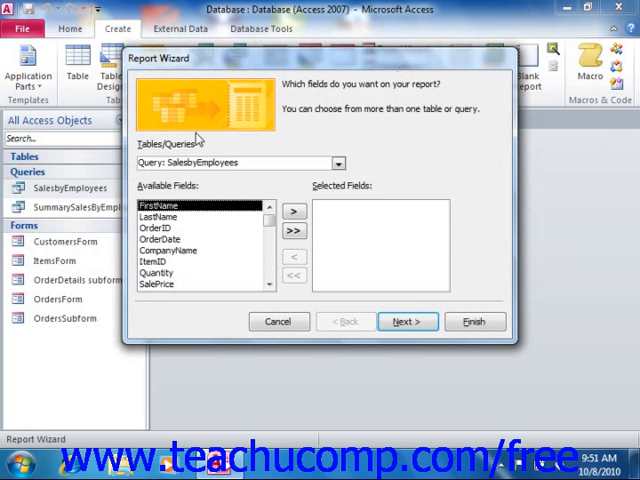
pyautogui.moveTo(197, 139)
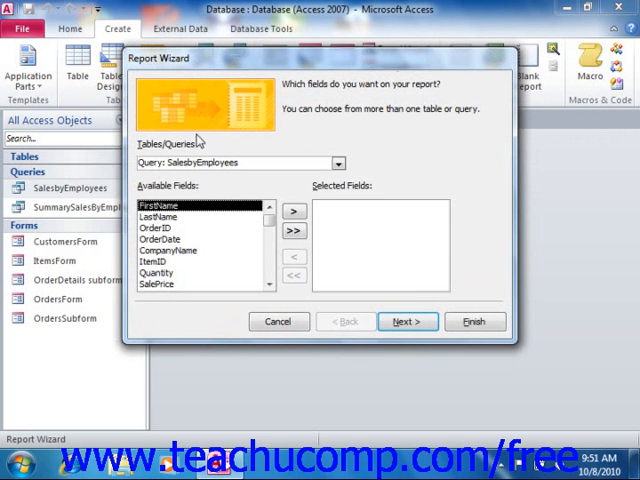
pyautogui.moveTo(264, 166)
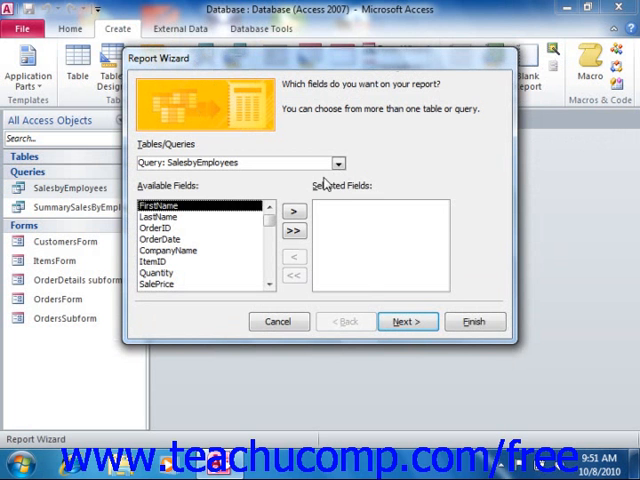
# - Add all SalesbyEmployees fields, viewed by employee, with no grouping or sorting and stepped portrait layout
pyautogui.click(338, 162)
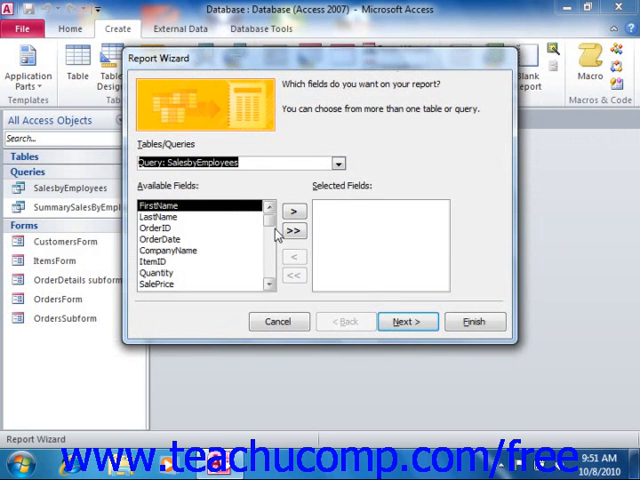
pyautogui.click(404, 321)
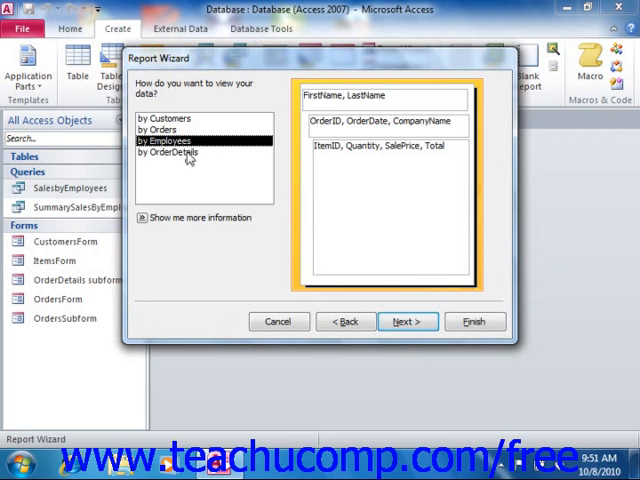
pyautogui.click(403, 321)
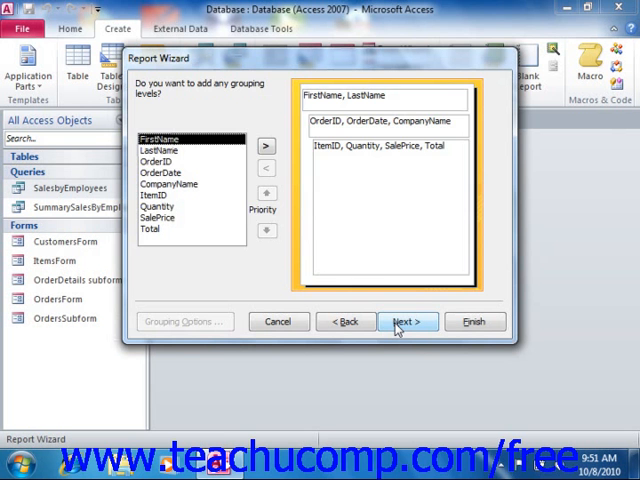
pyautogui.click(408, 321)
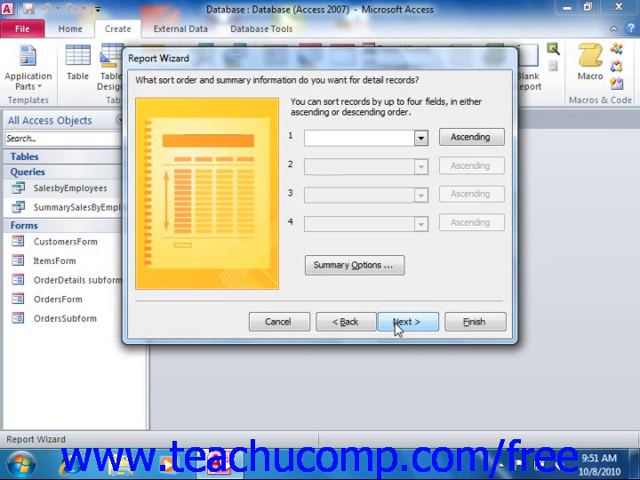
pyautogui.click(407, 321)
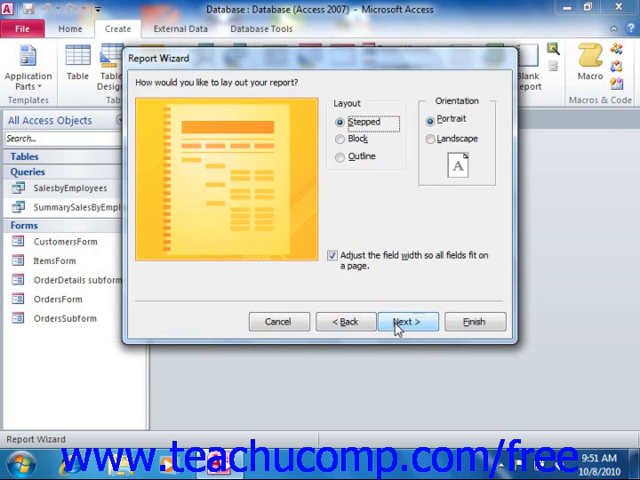
pyautogui.click(407, 321)
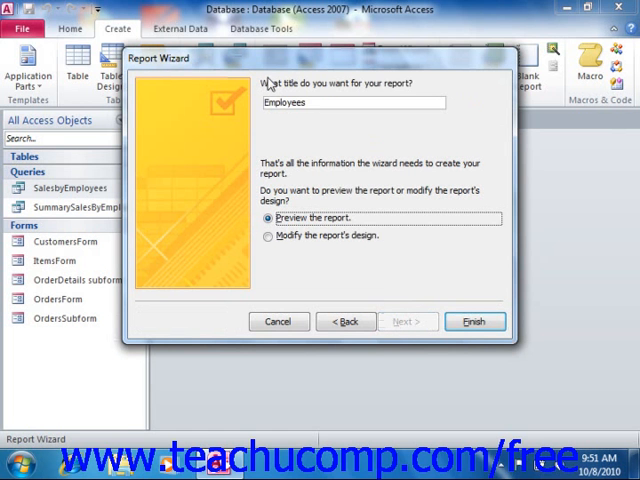
# - Rename the report title from Employees to EmployeesSalesReport
pyautogui.write('SalesRepo')
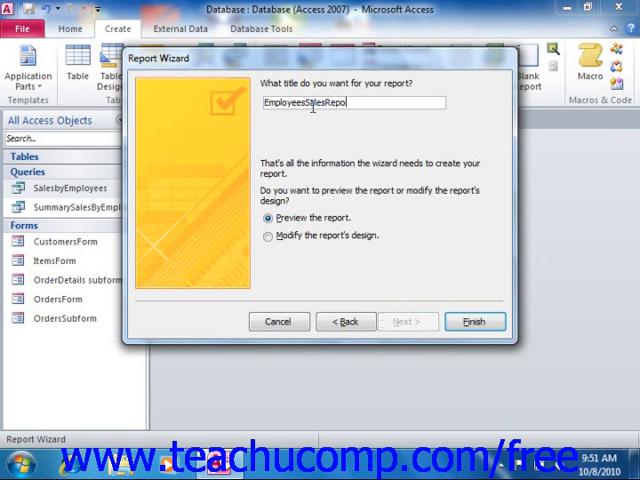
pyautogui.write('rt')
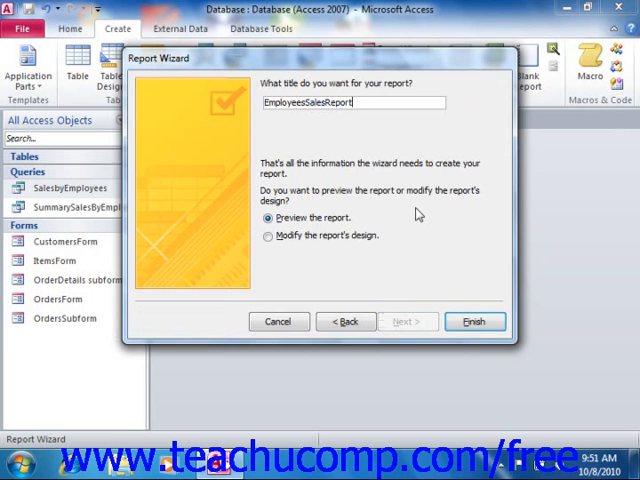
# - Finish the wizard and scroll through EmployeesSalesReport's employee orders in Print Preview
pyautogui.click(475, 321)
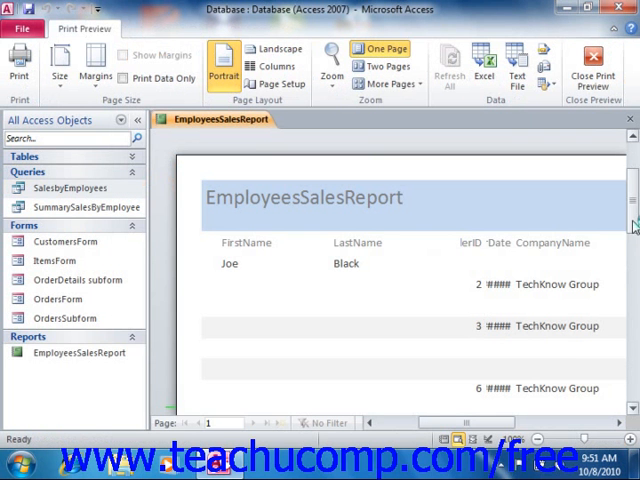
pyautogui.scroll(-3)
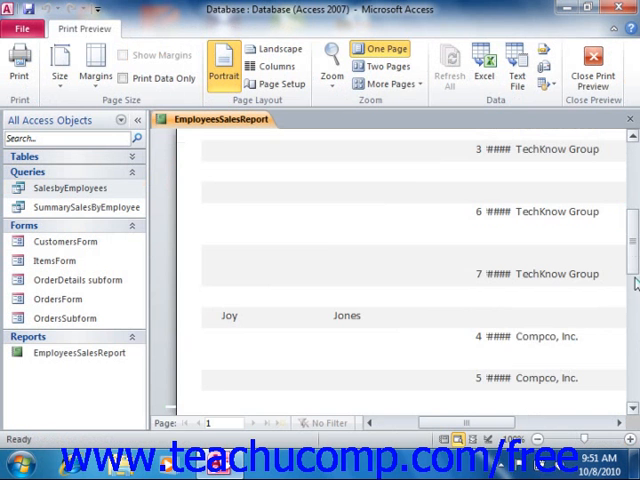